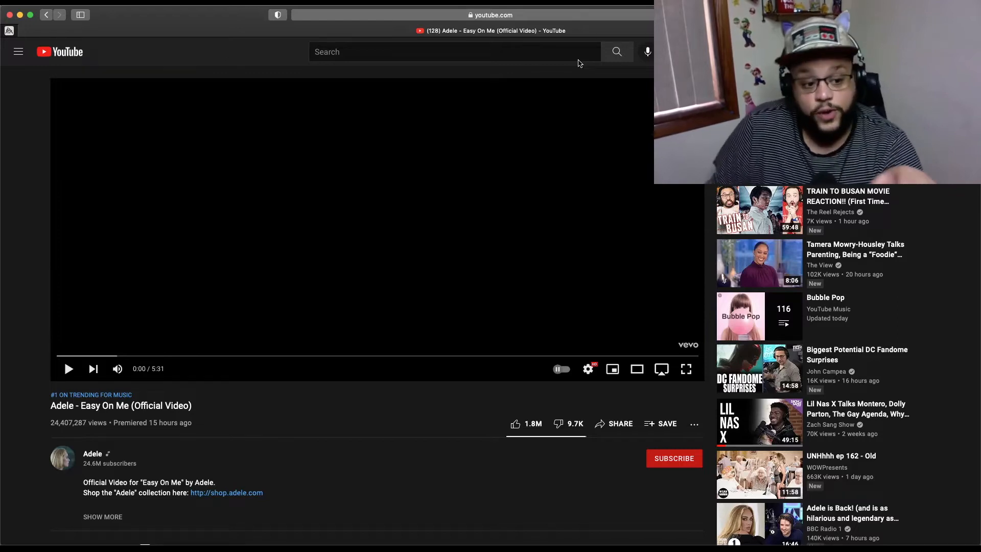
{"action": "mouse_move", "coordinate": [586, 72]}
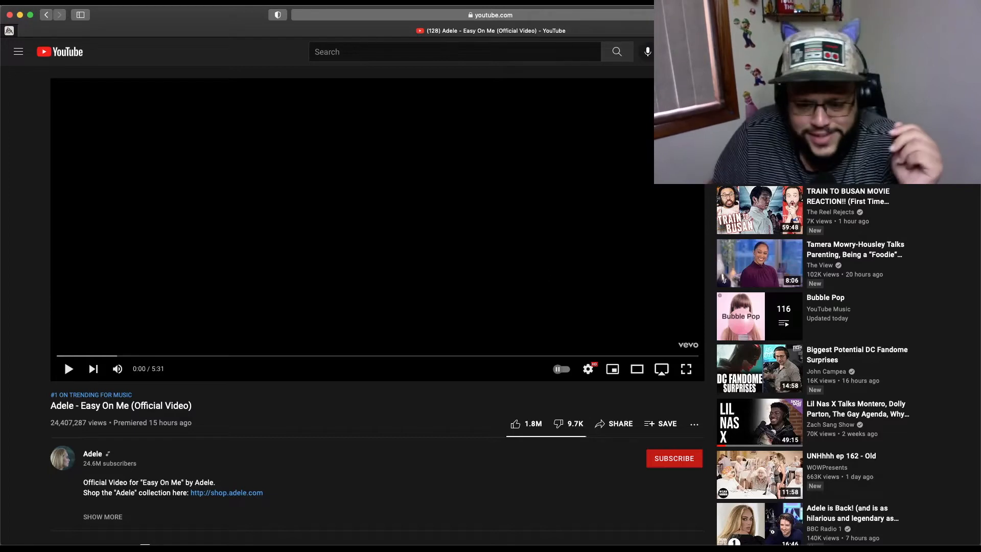
{"action": "mouse_move", "coordinate": [686, 369]}
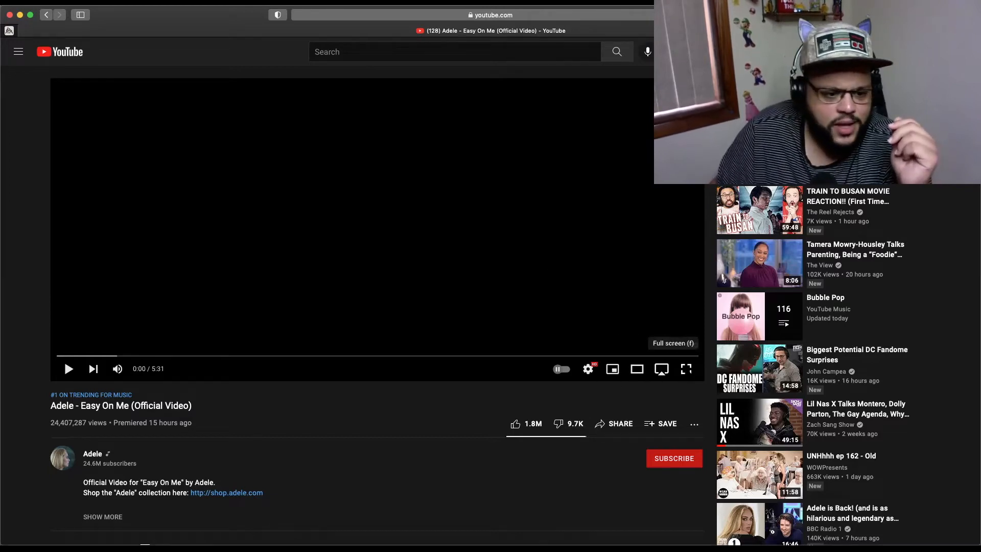
- Watch Adele's 'Easy On Me' music video in full screen
{"action": "left_click", "coordinate": [686, 369]}
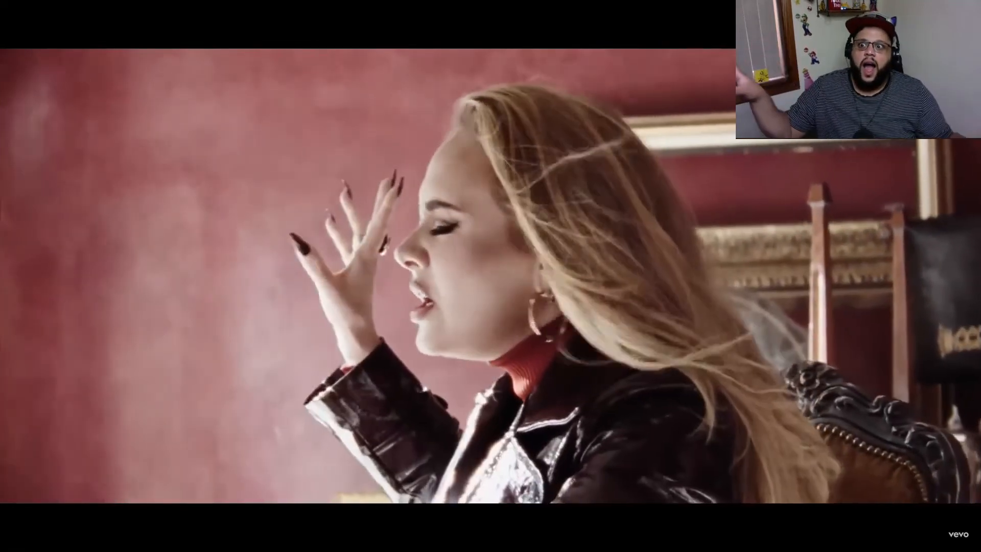
{"action": "left_click", "coordinate": [490, 276]}
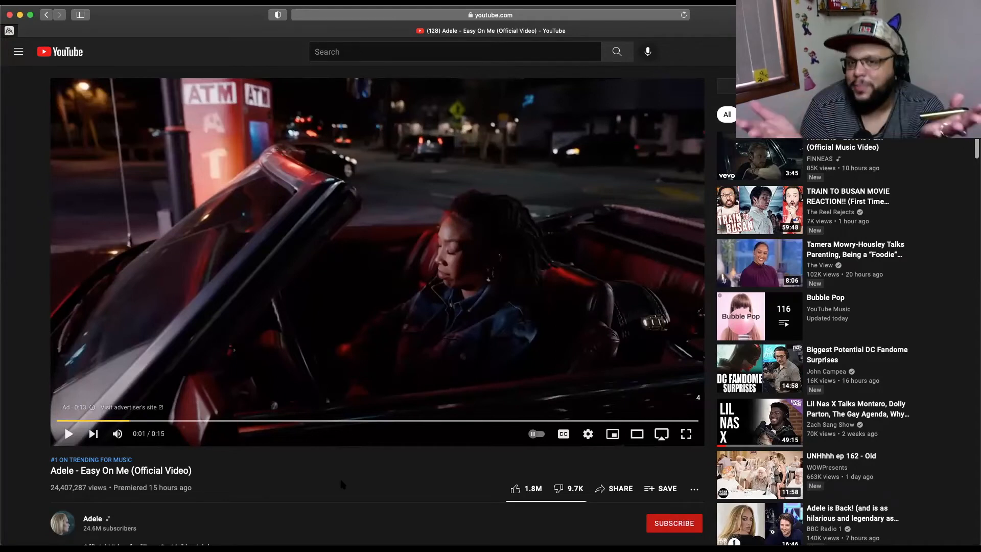
{"action": "mouse_move", "coordinate": [404, 512]}
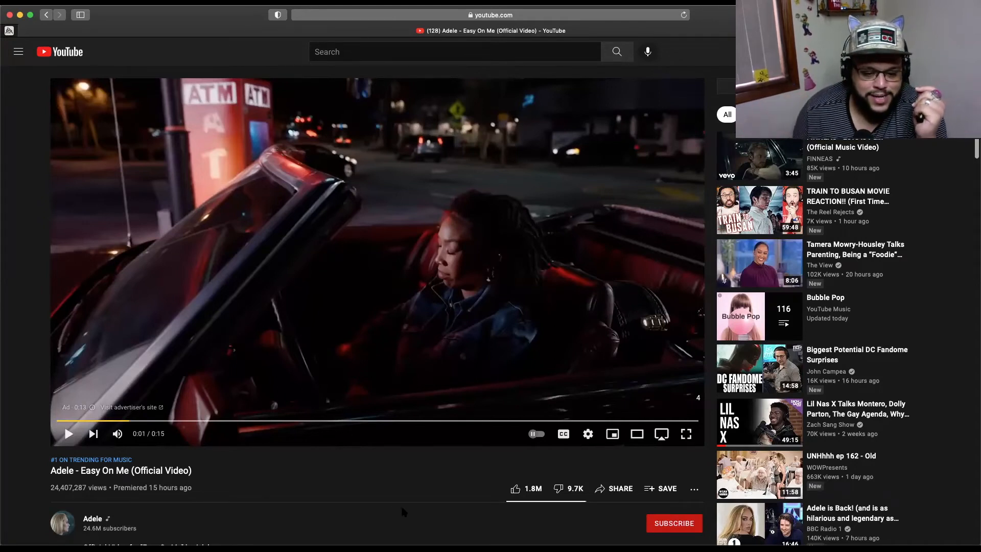
- Scroll past the description to the 113,000+ comments, starting with the lyrics comment
{"action": "scroll", "scroll_direction": "down", "scroll_amount": 3}
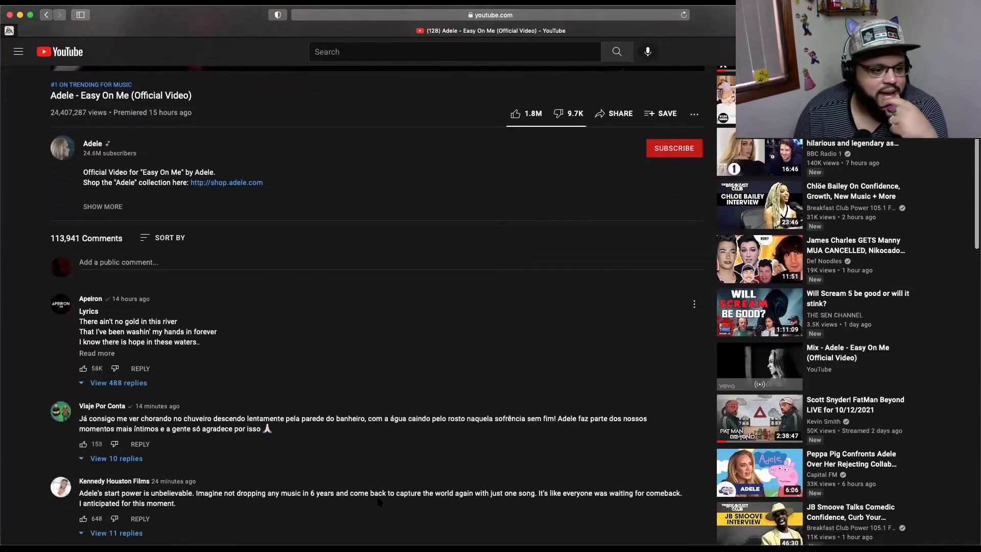
{"action": "scroll", "scroll_direction": "down", "scroll_amount": 3}
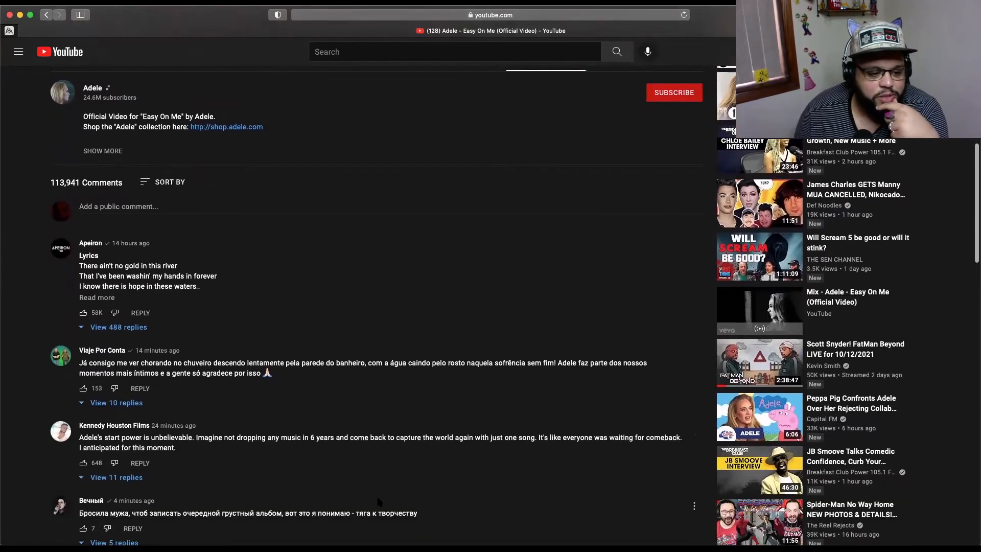
{"action": "scroll", "scroll_direction": "down", "scroll_amount": 3}
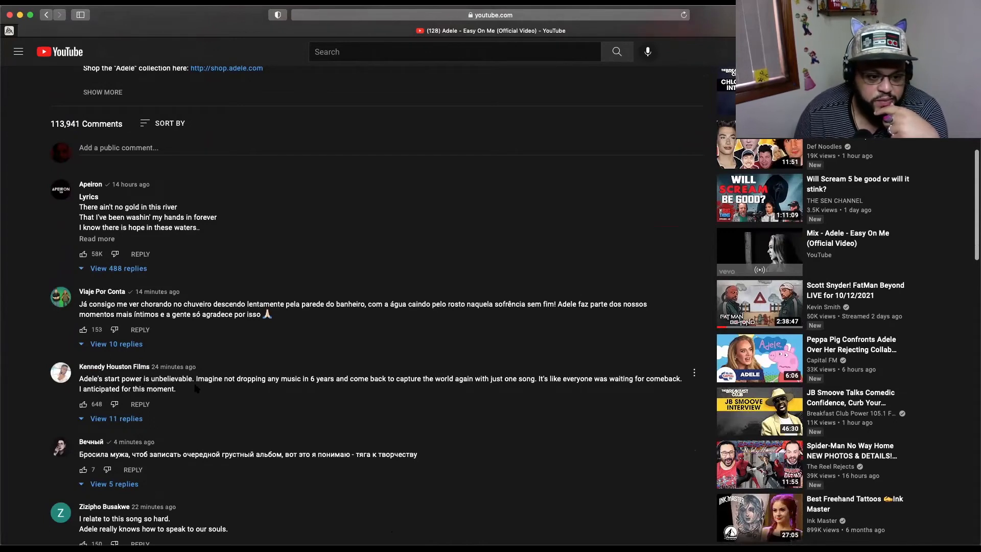
{"action": "mouse_move", "coordinate": [247, 398]}
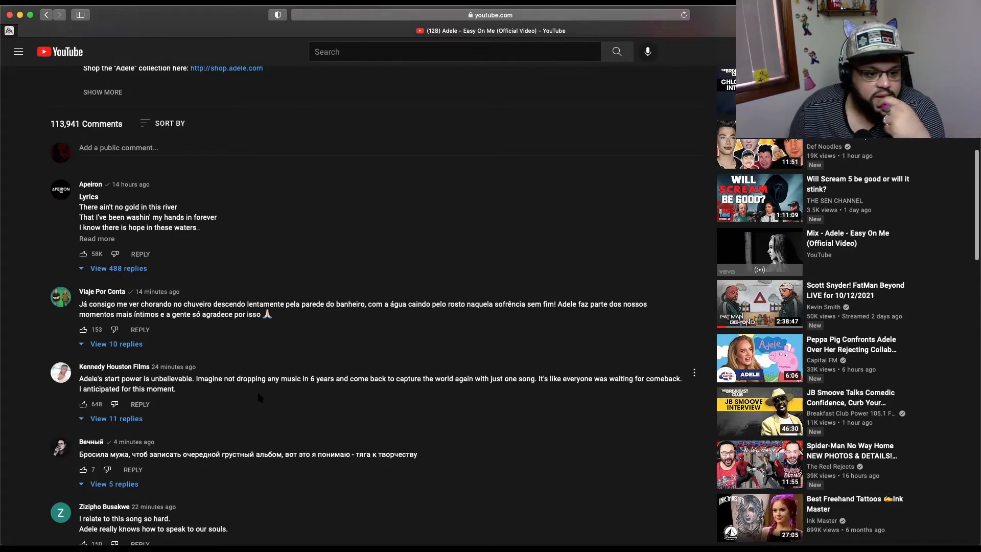
{"action": "scroll", "scroll_direction": "down", "scroll_amount": 3}
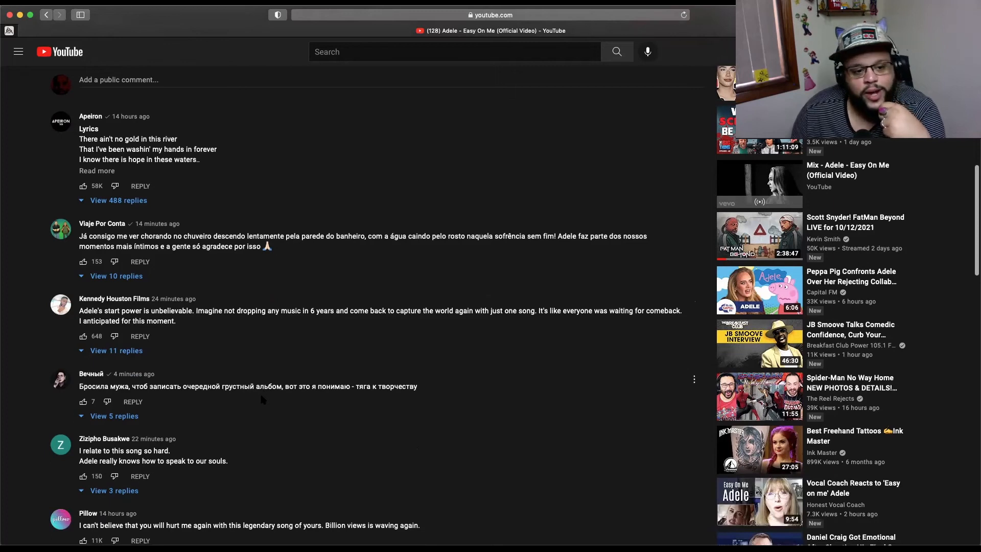
{"action": "scroll", "scroll_direction": "down", "scroll_amount": 3}
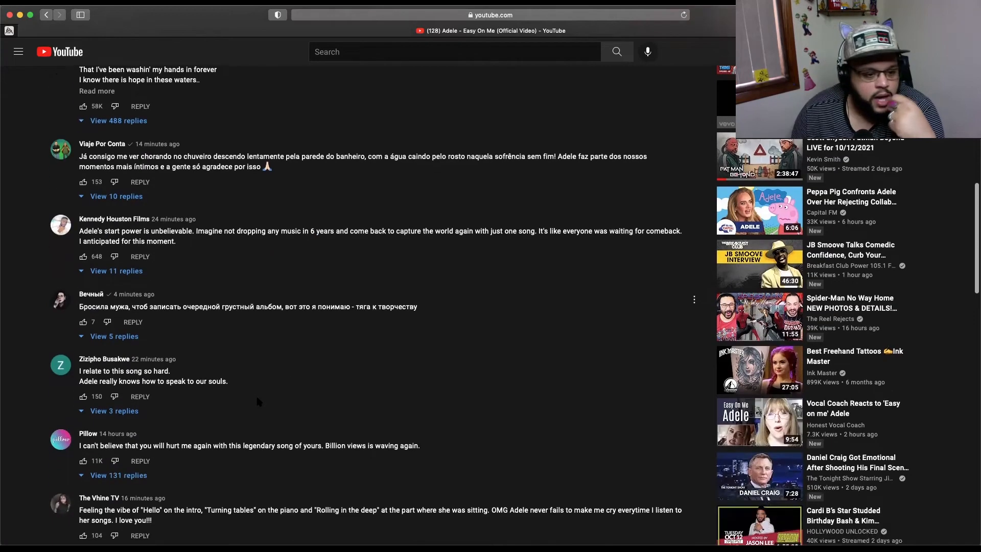
{"action": "scroll", "scroll_direction": "down", "scroll_amount": 3}
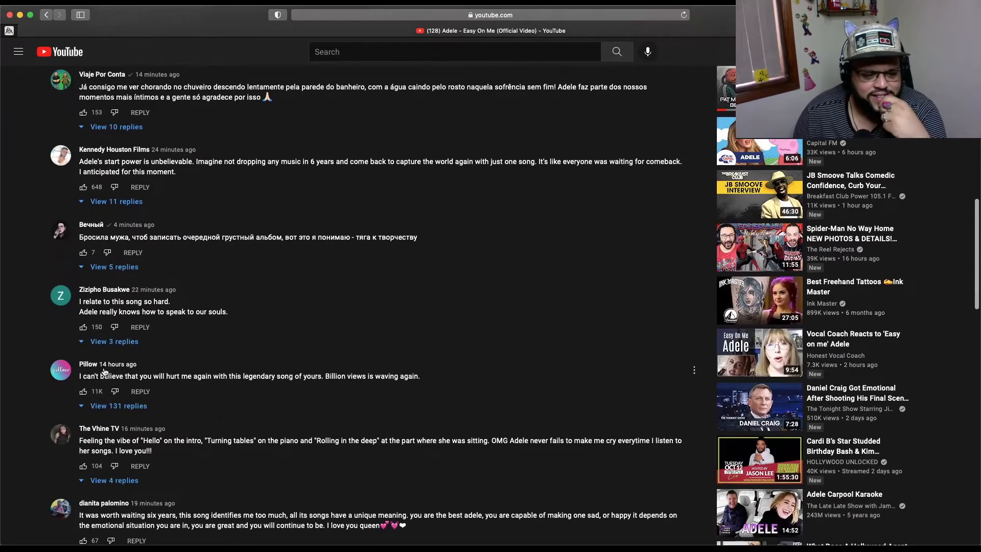
{"action": "mouse_move", "coordinate": [291, 405]}
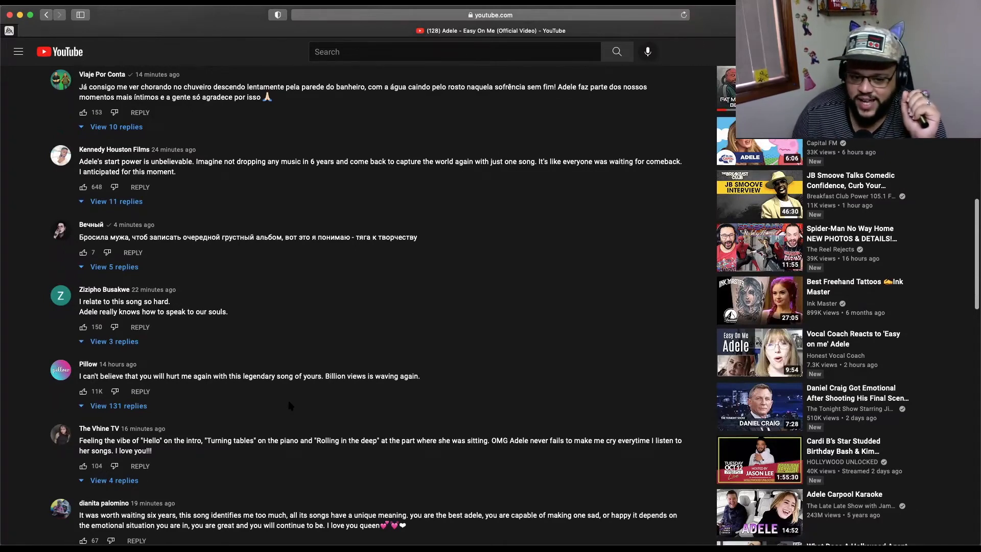
- Scroll further to the comments from Blake, Luquete and Scenic Fights about Hello's house and 24 million views
{"action": "scroll", "scroll_direction": "down", "scroll_amount": 3}
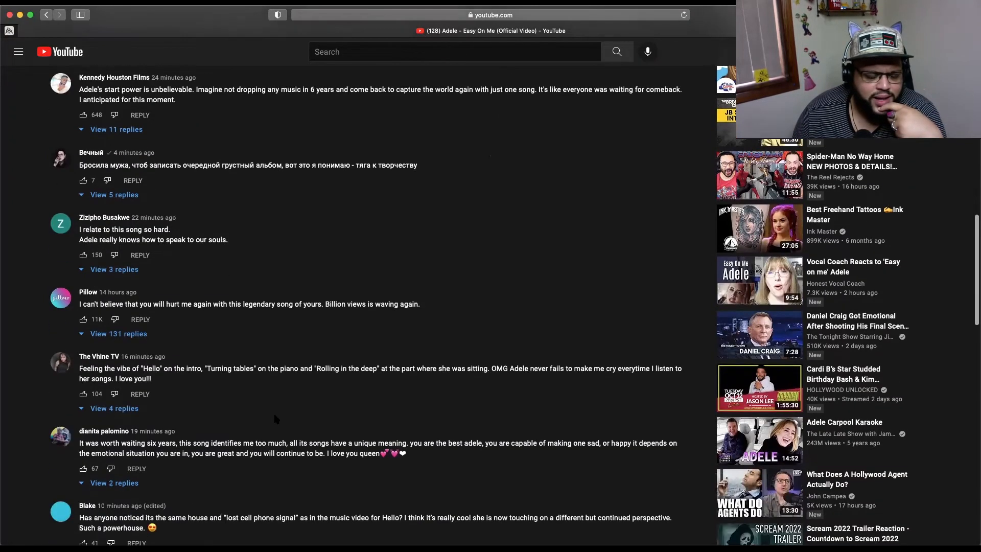
{"action": "scroll", "scroll_direction": "down", "scroll_amount": 3}
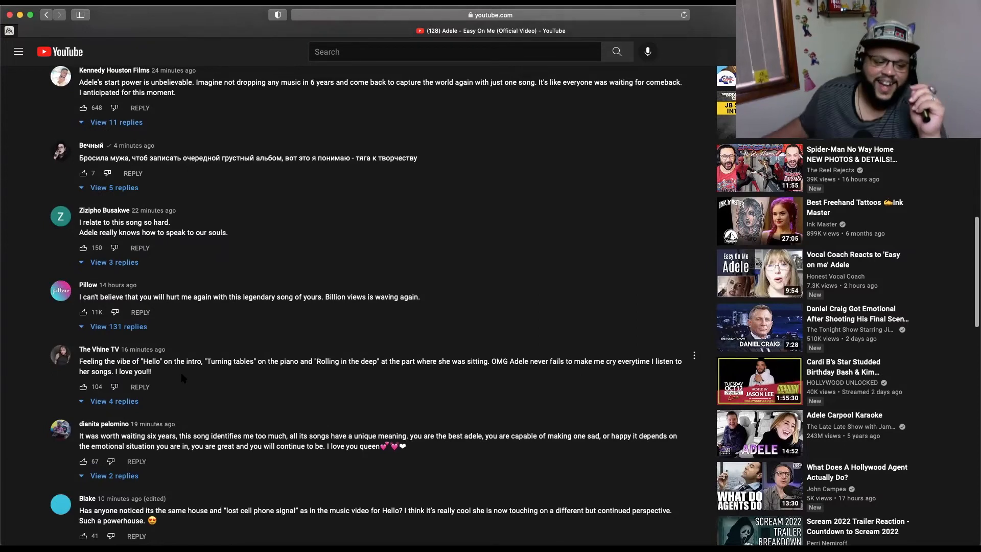
{"action": "scroll", "scroll_direction": "down", "scroll_amount": 3}
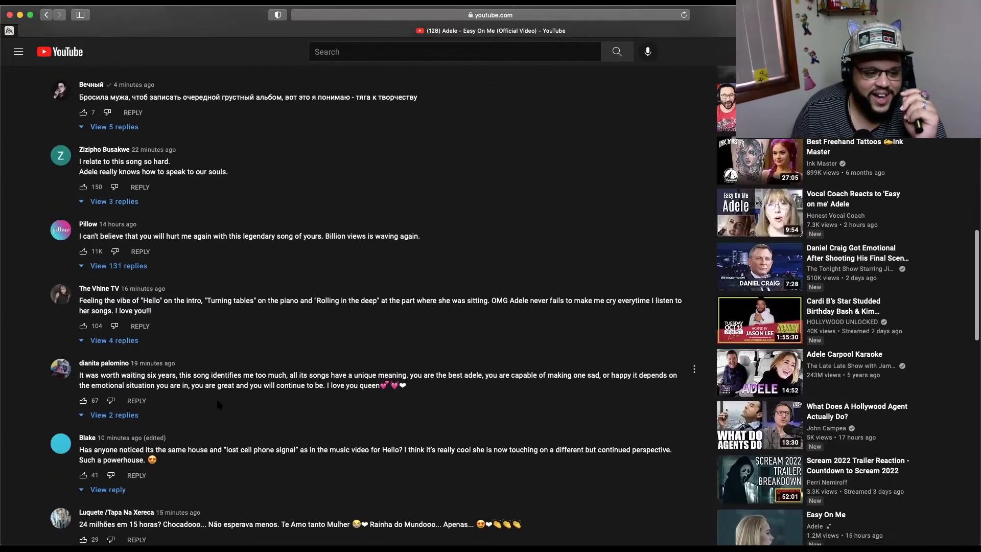
{"action": "scroll", "scroll_direction": "down", "scroll_amount": 3}
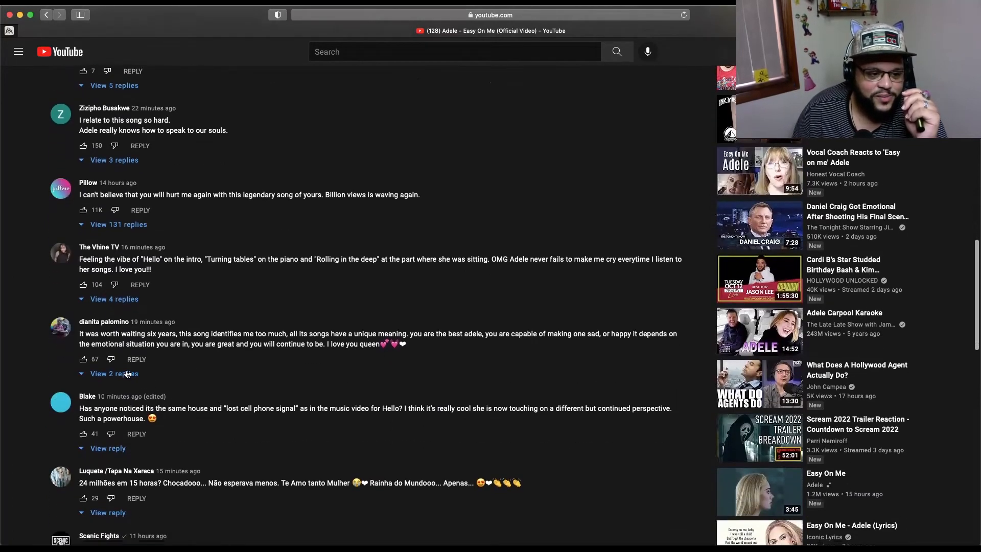